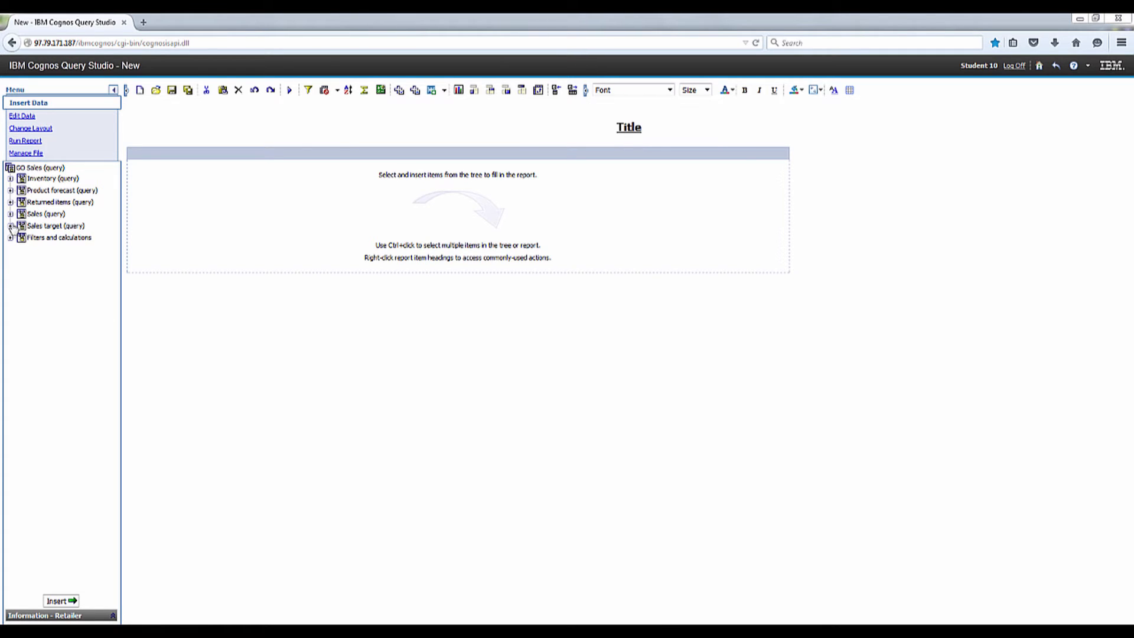
Step: Insert Year from the Sales query's Time folder, listing 2010 through 2013
left_click(10, 213)
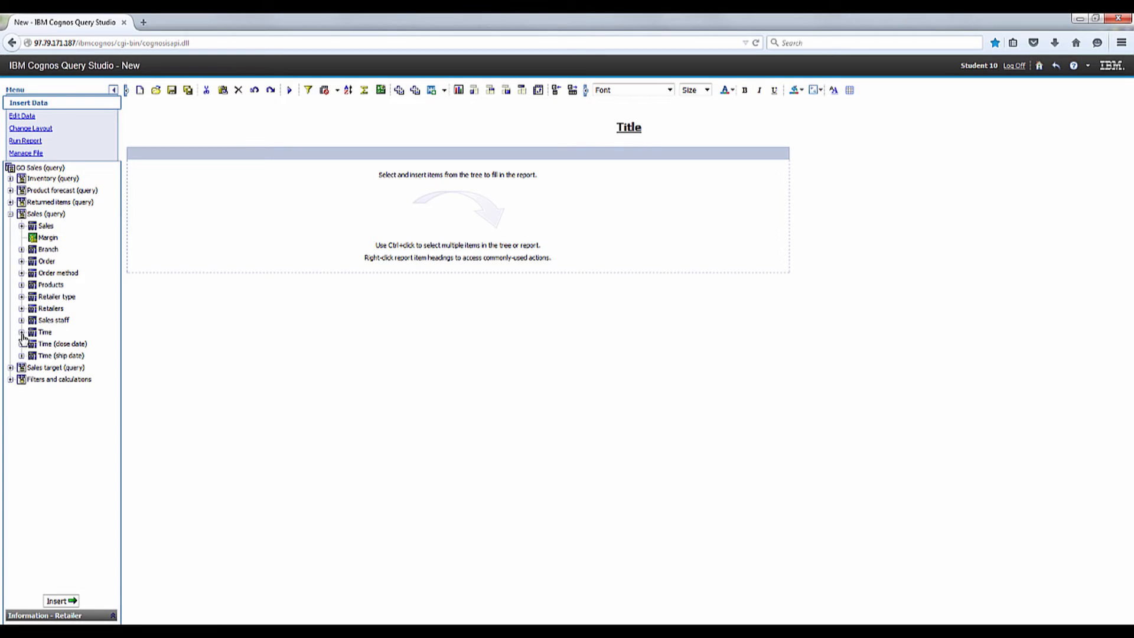
left_click(22, 332)
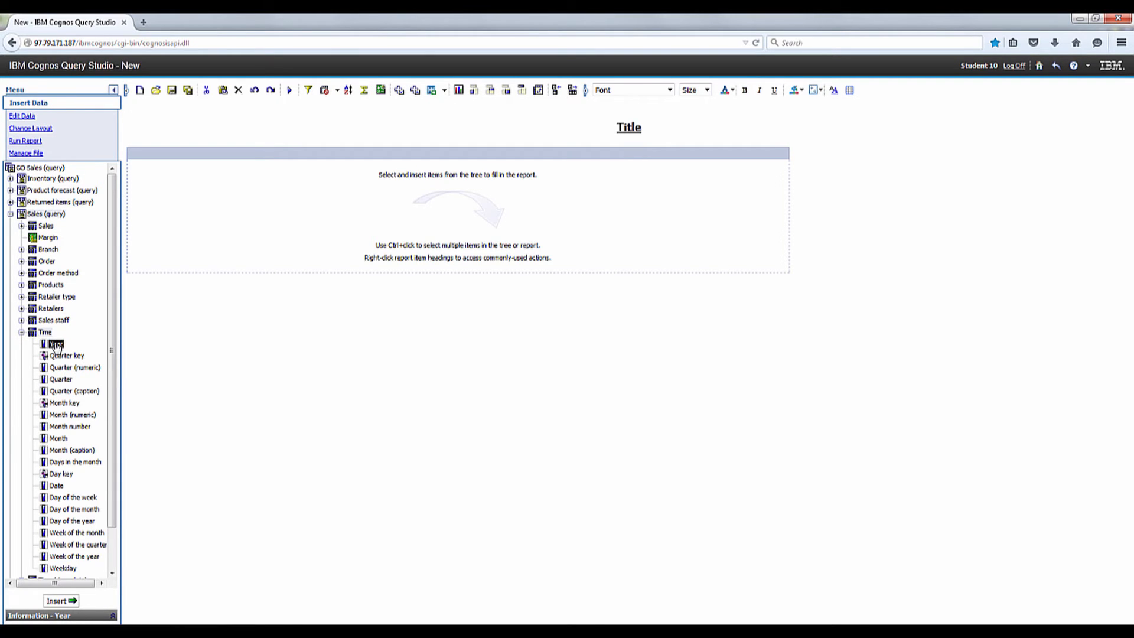
left_click(61, 600)
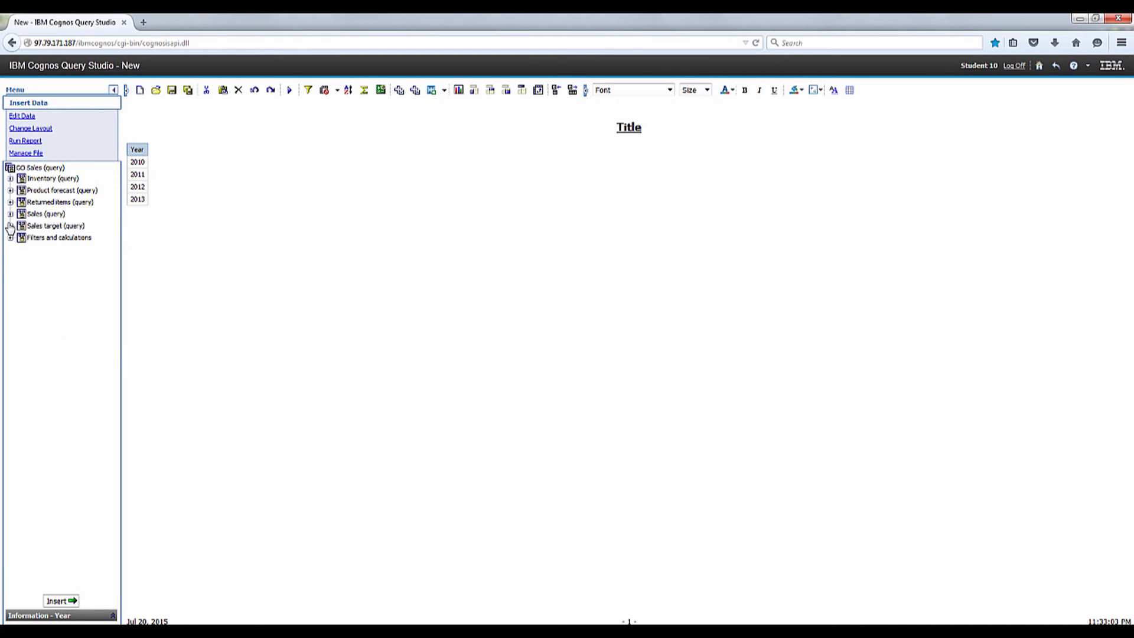
Step: Insert the Sales target measure from the Sales target query beside Year
left_click(10, 226)
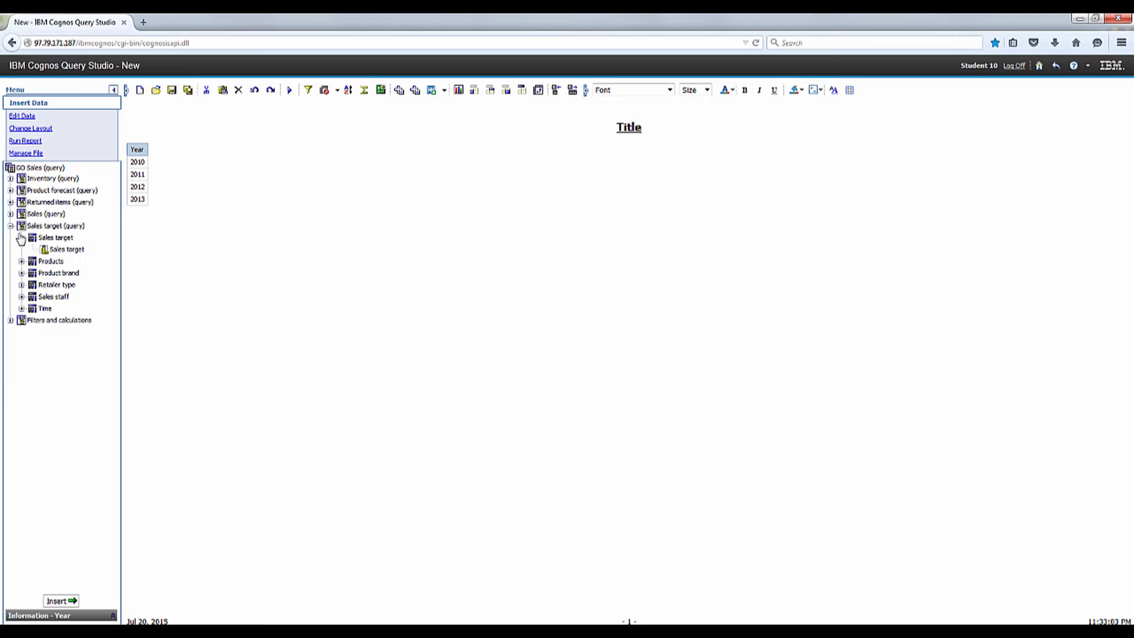
left_click(54, 237)
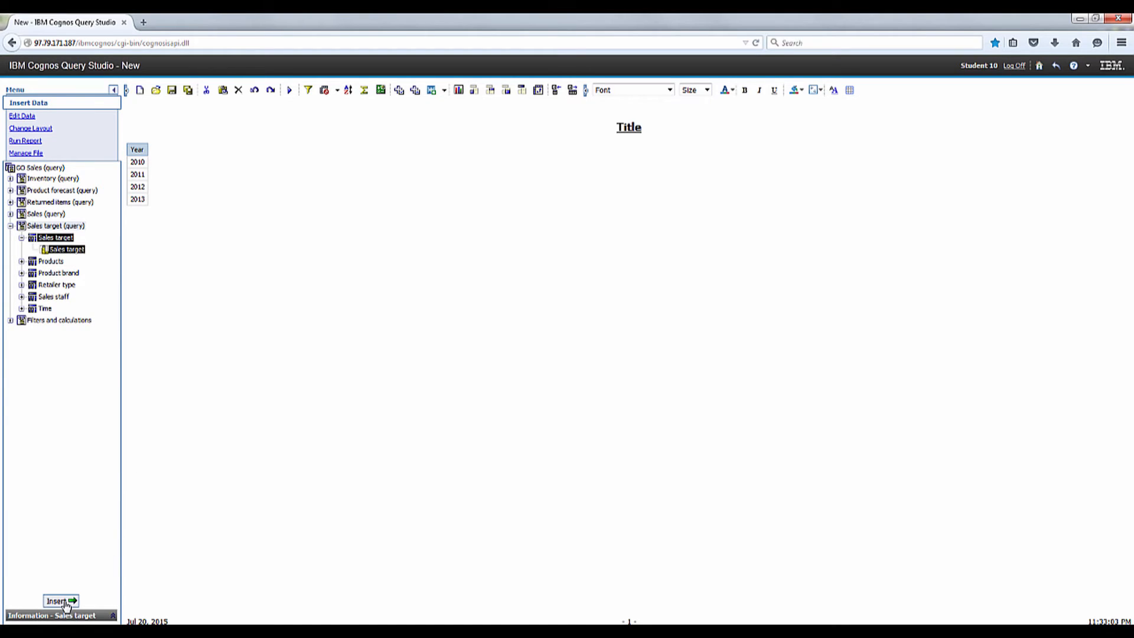
left_click(56, 600)
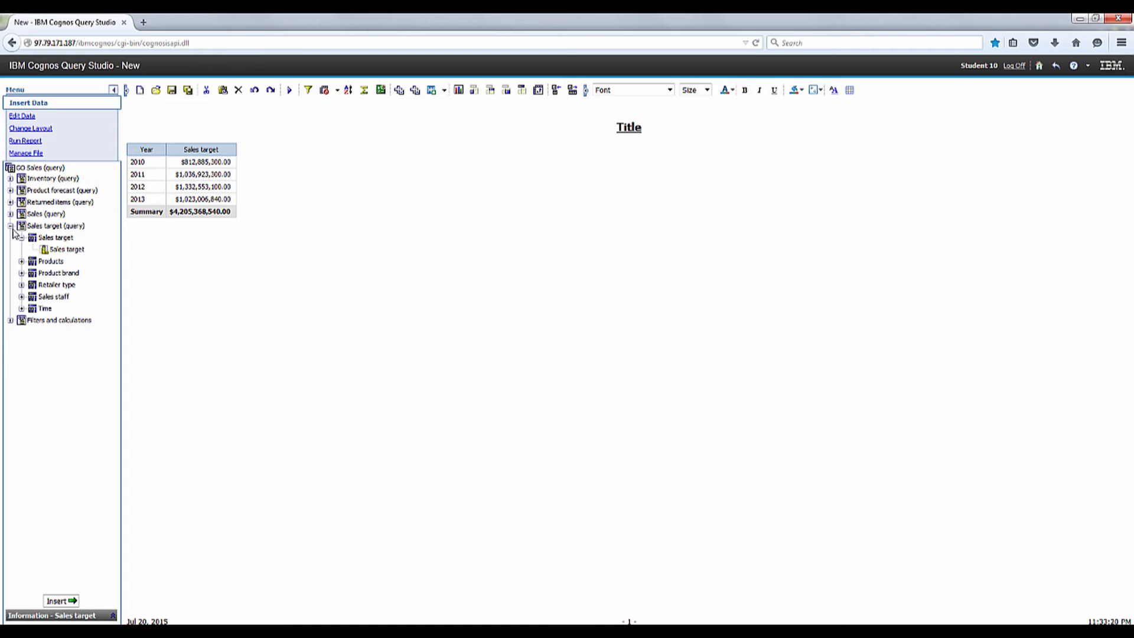
Step: Insert Sales region from Sales staff, splitting each year into five regions
left_click(10, 213)
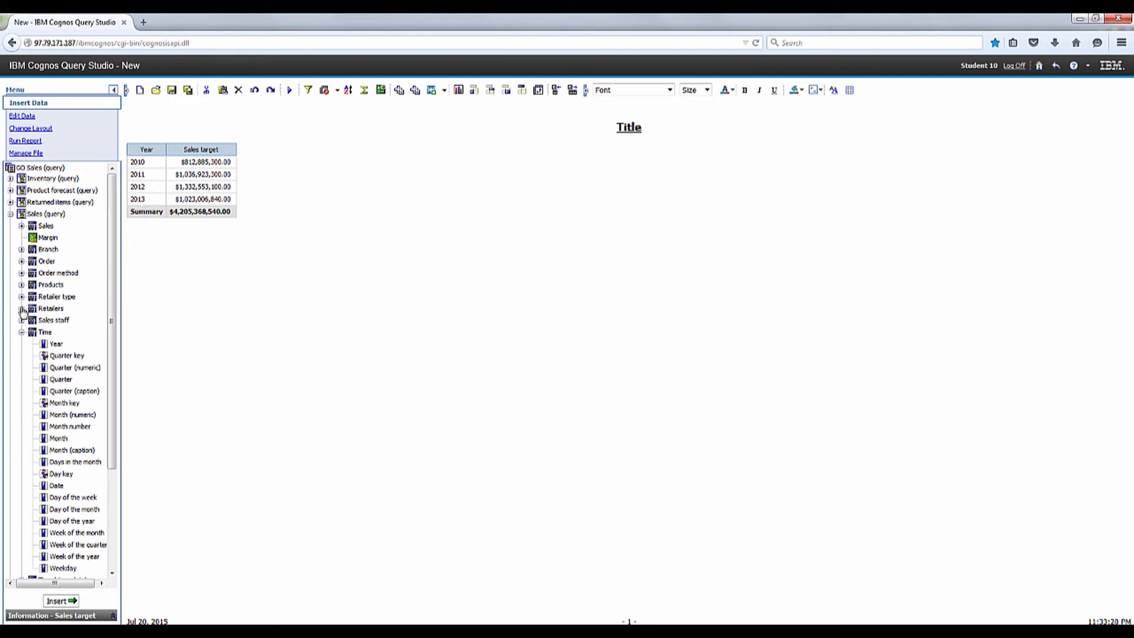
left_click(22, 320)
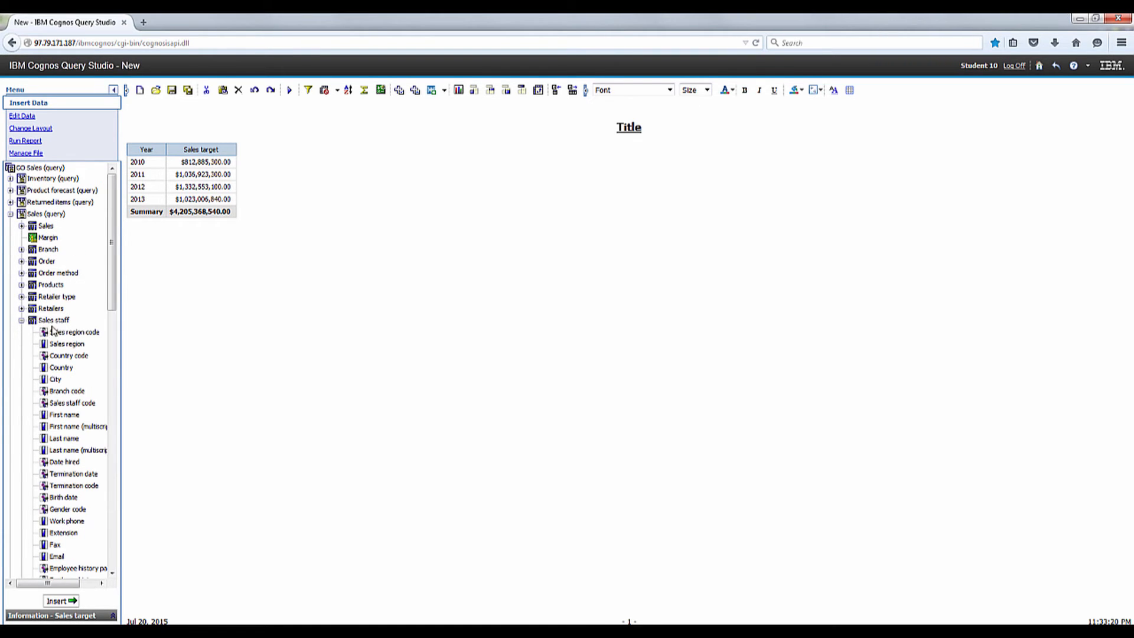
left_click(61, 600)
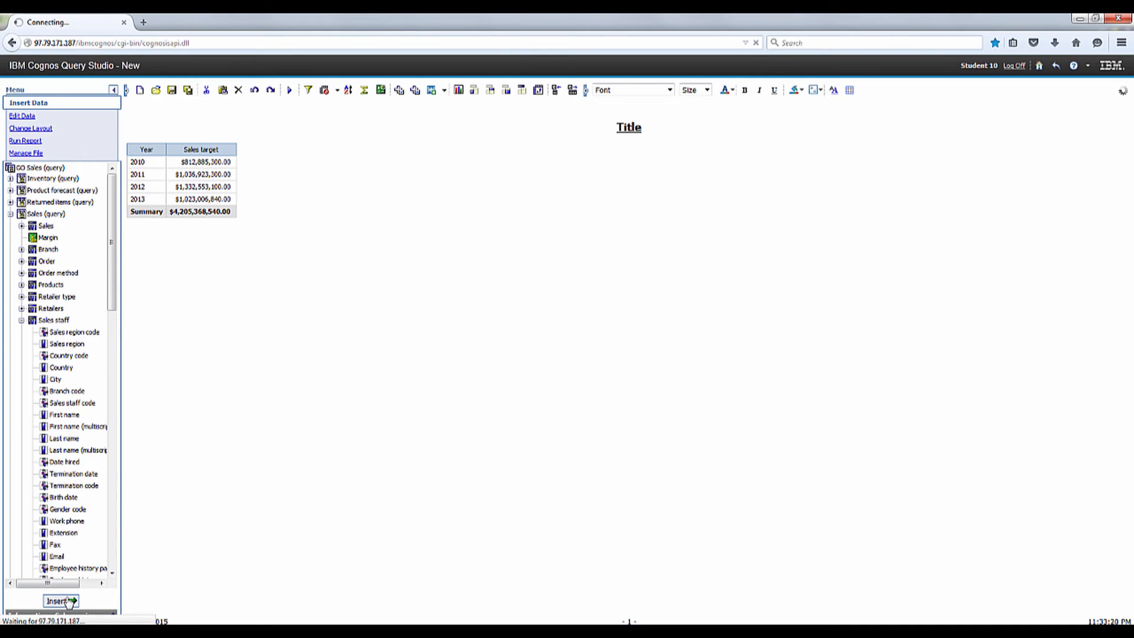
left_click(61, 600)
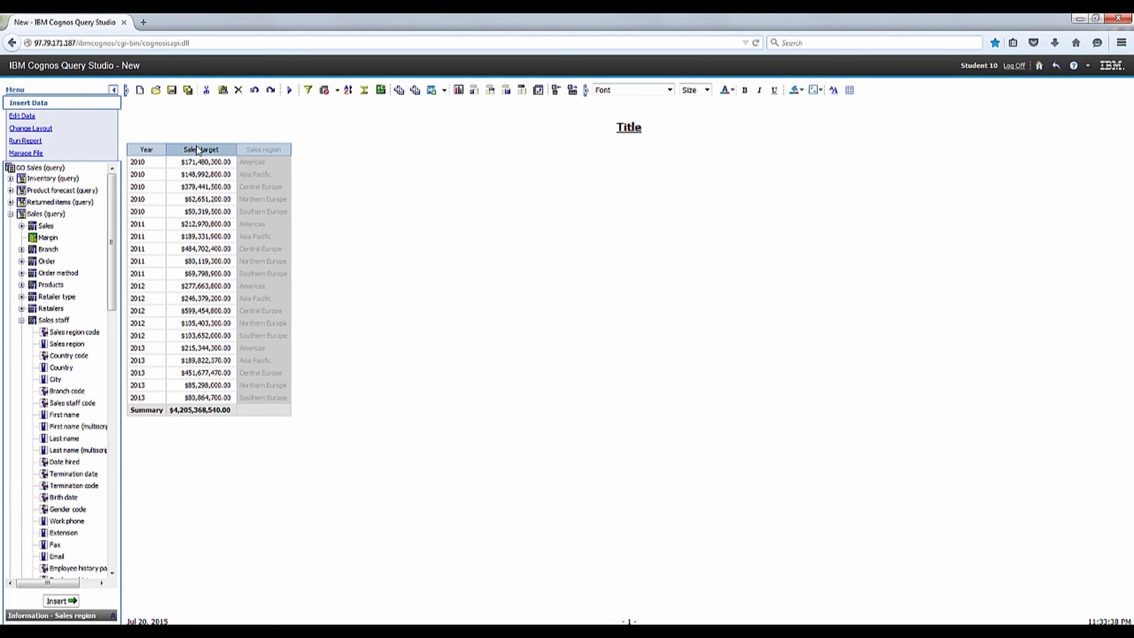
Step: Paste Sales region before the Sales target column, between Year and Sales target
right_click(203, 149)
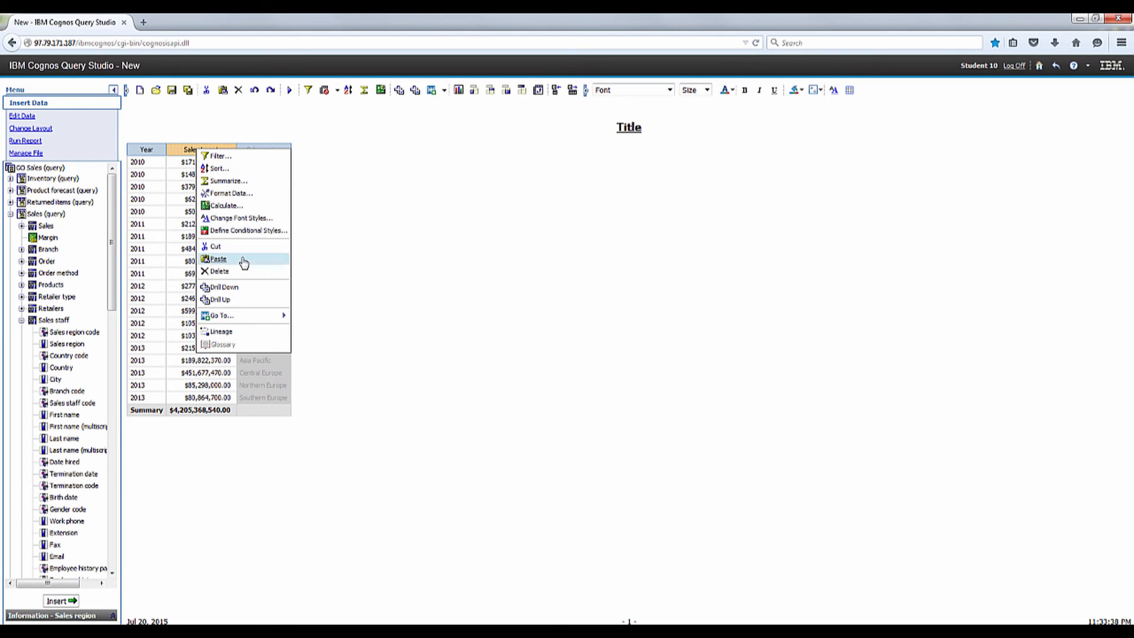
left_click(217, 258)
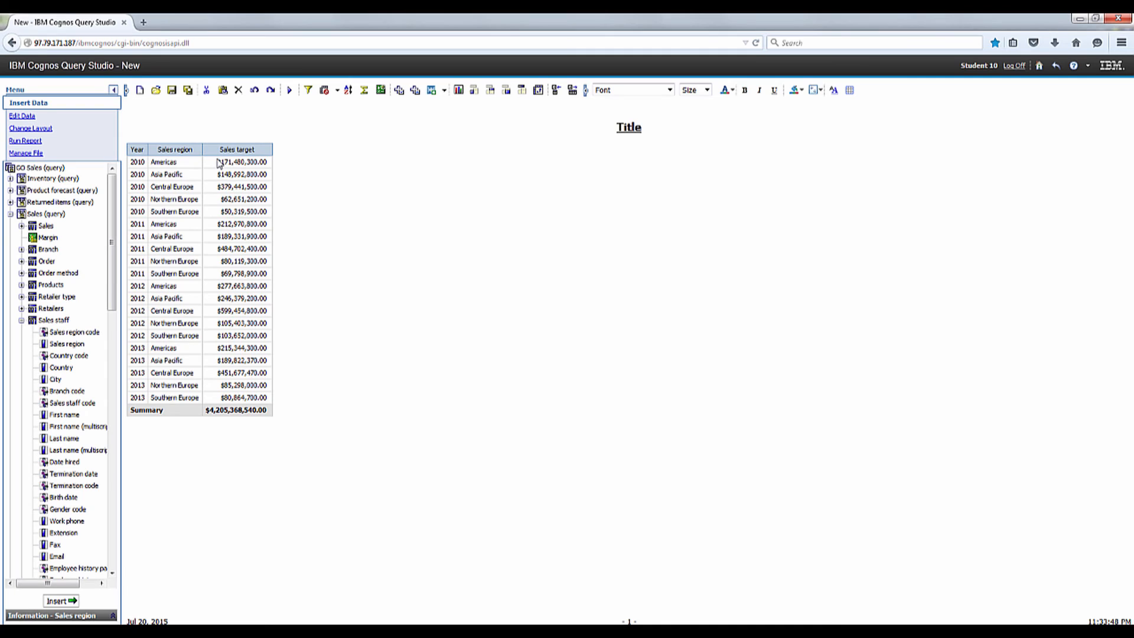
mouse_move(174, 159)
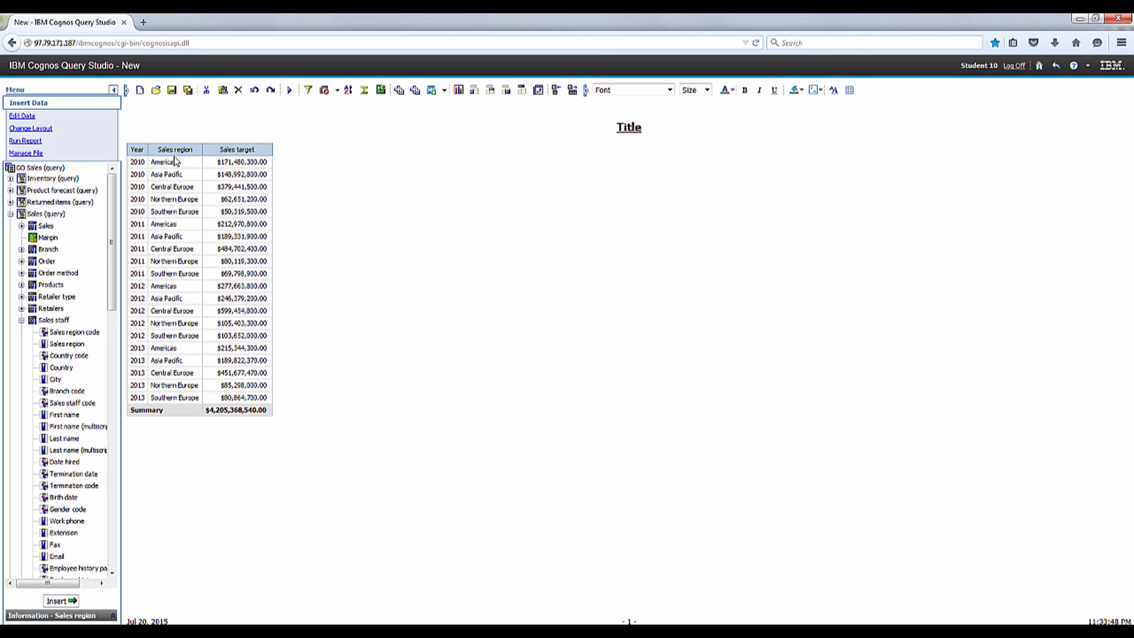
Step: Create sections on the Year column to split the report by year
left_click(137, 149)
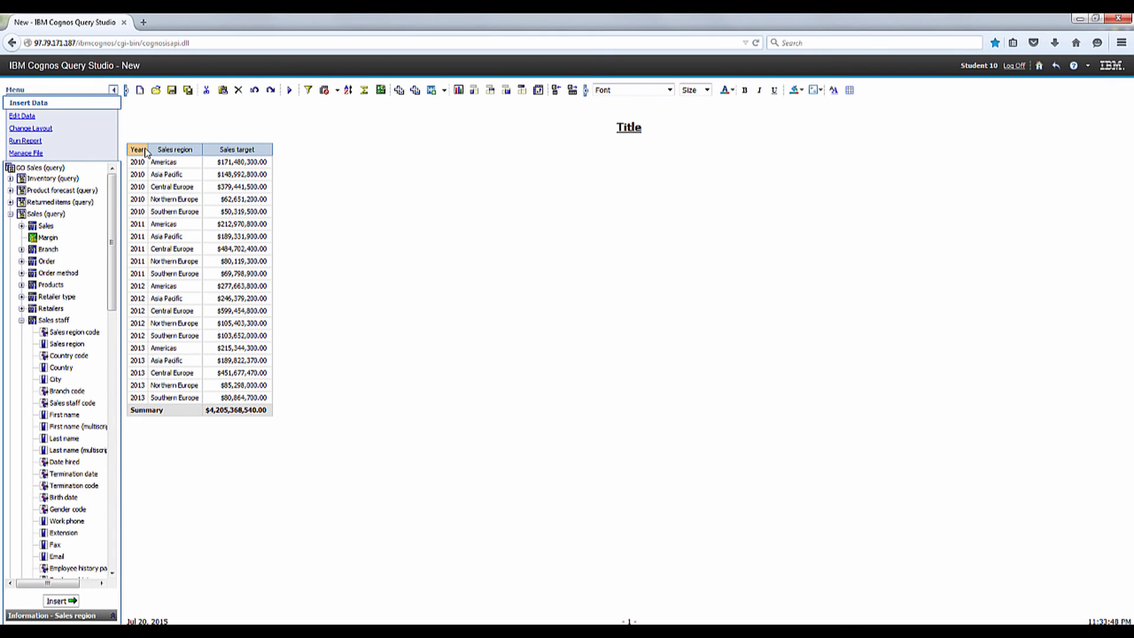
mouse_move(522, 90)
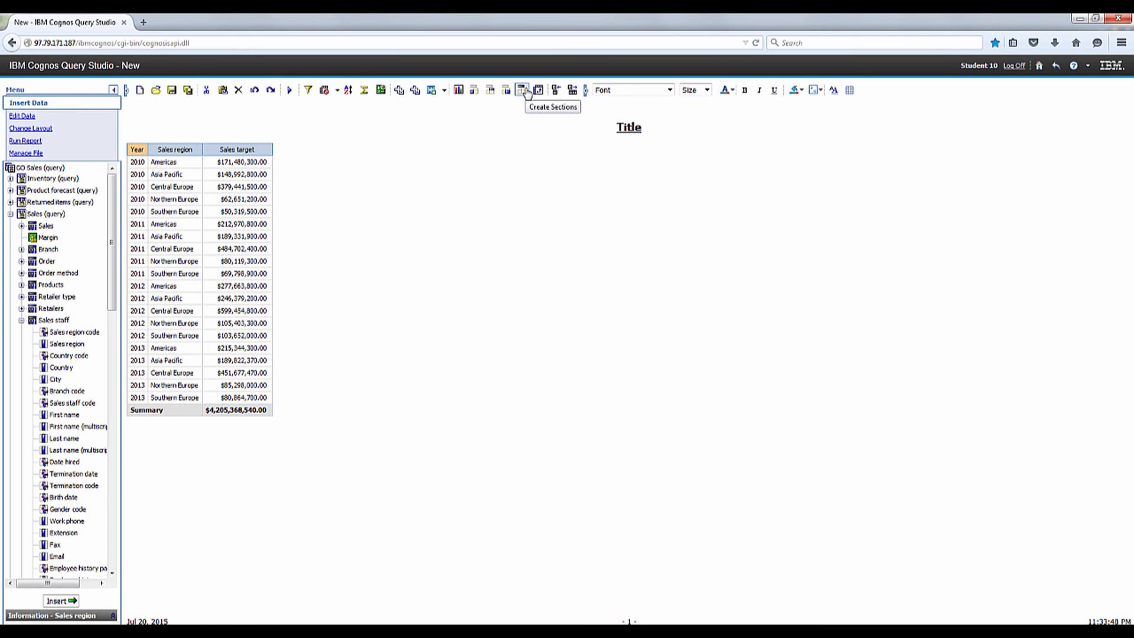
left_click(522, 90)
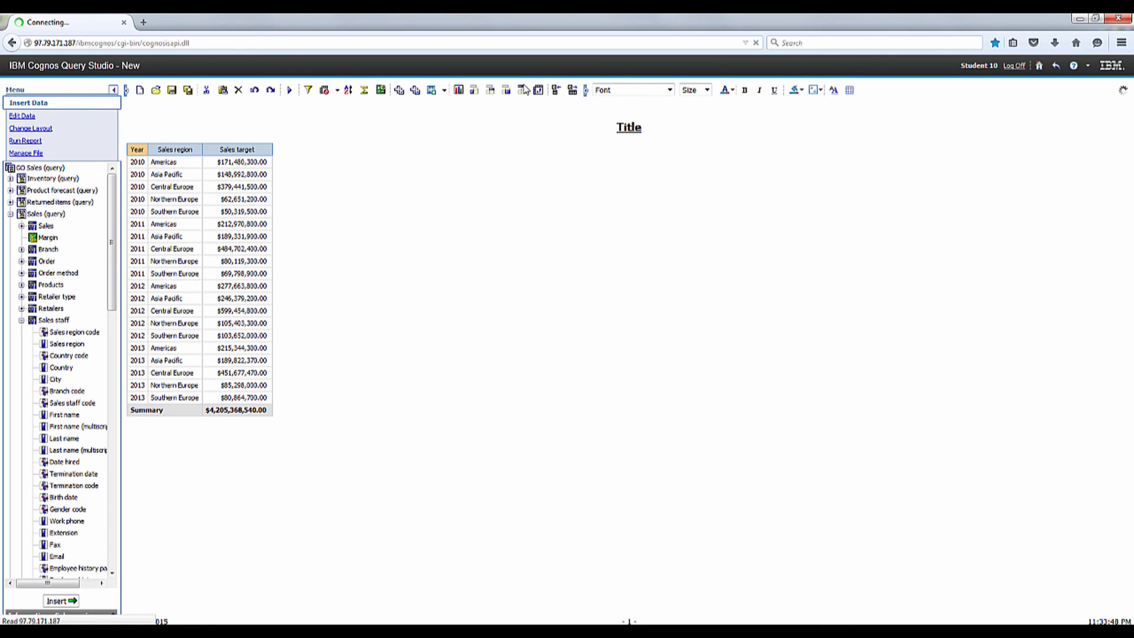